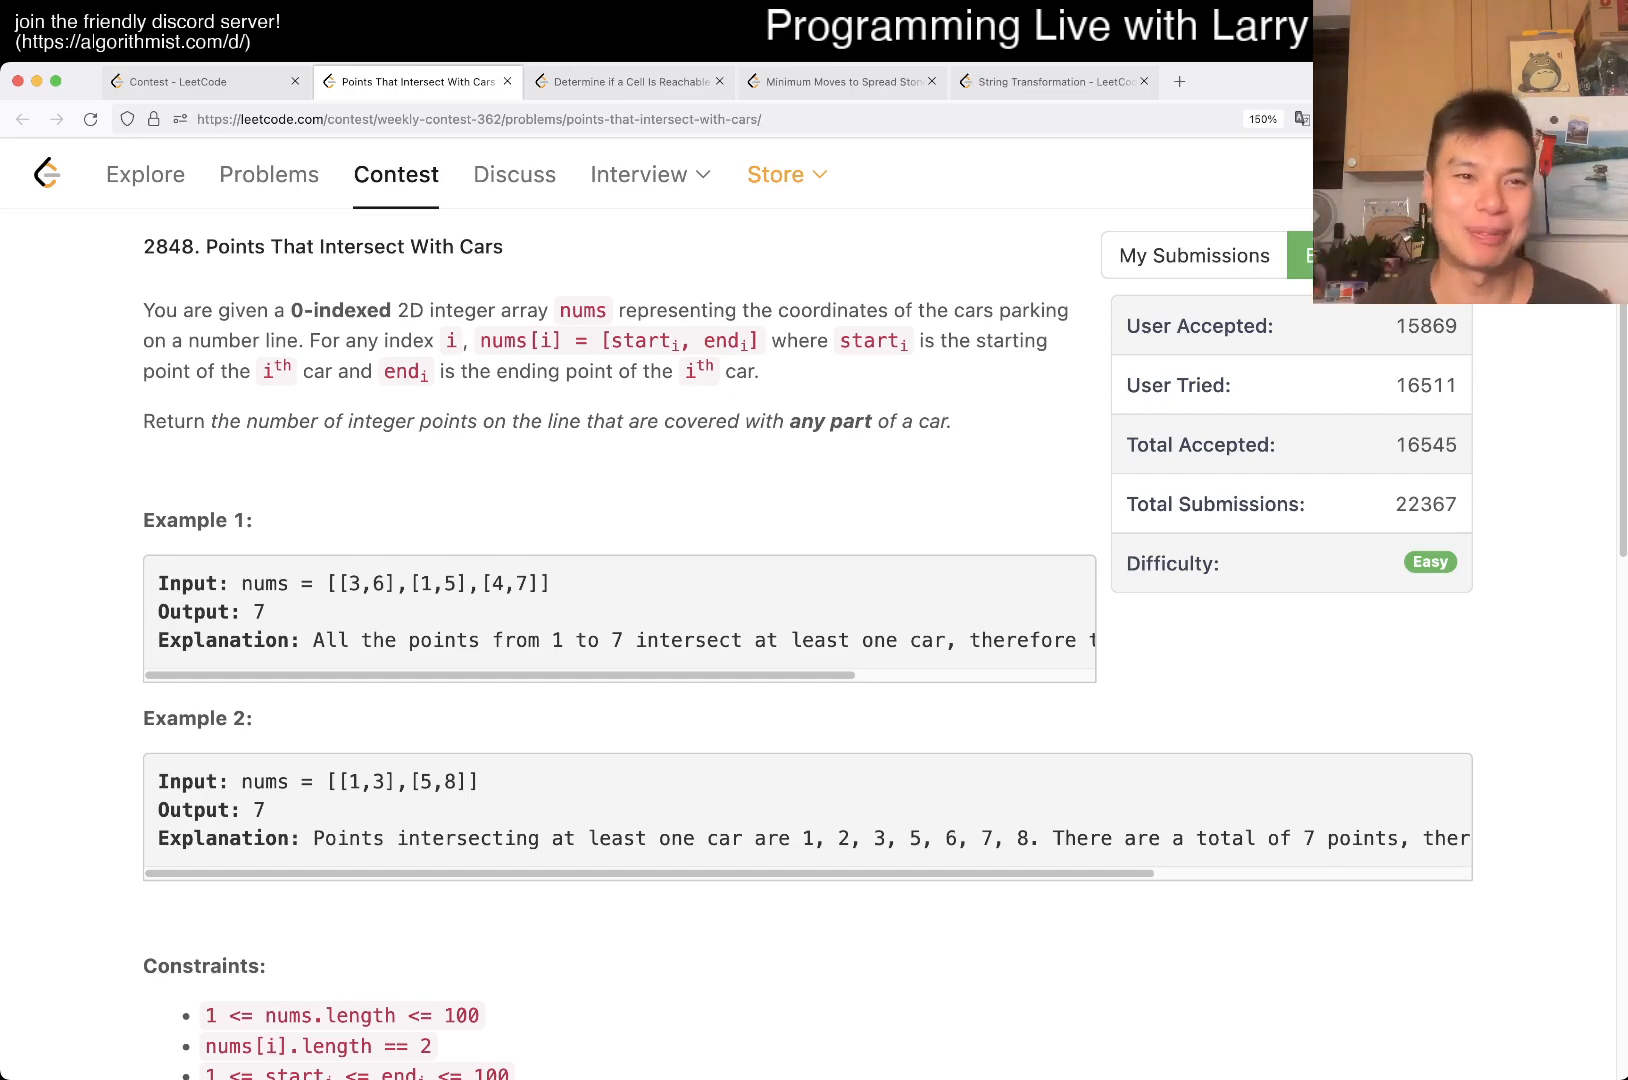
- Check the contest ranking page, return to the problem, and select Example 1's input array
scroll(down, 3)
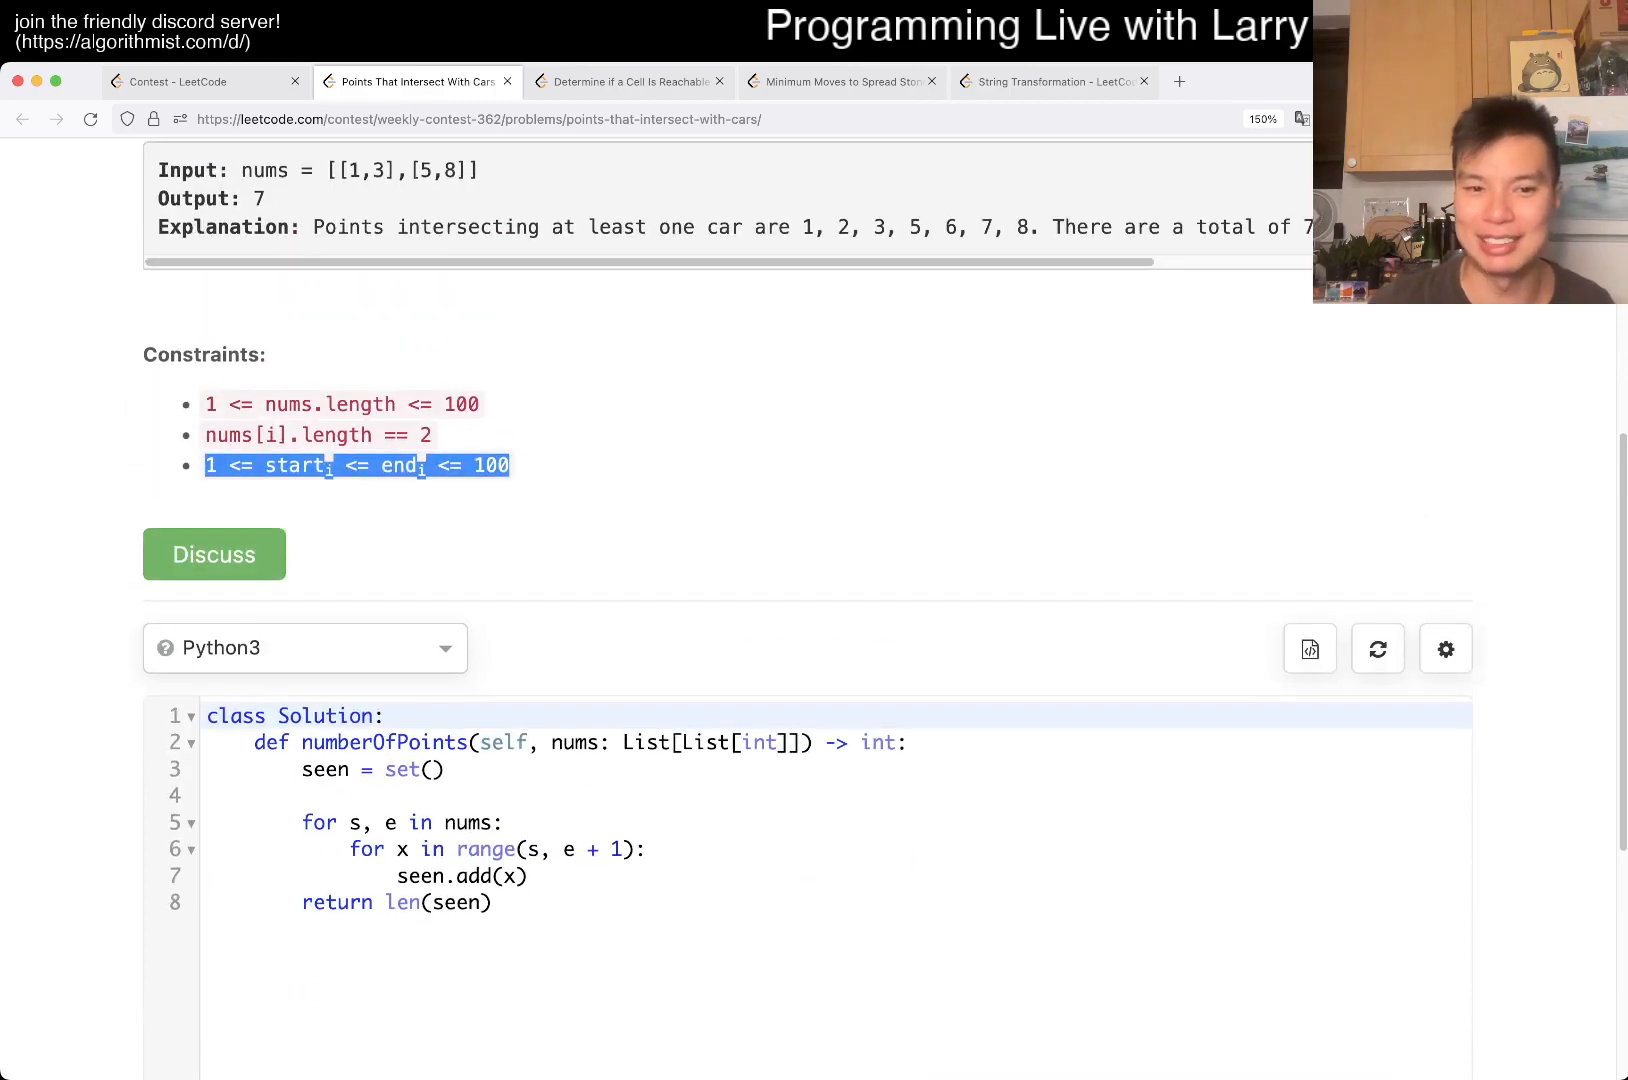
click(202, 81)
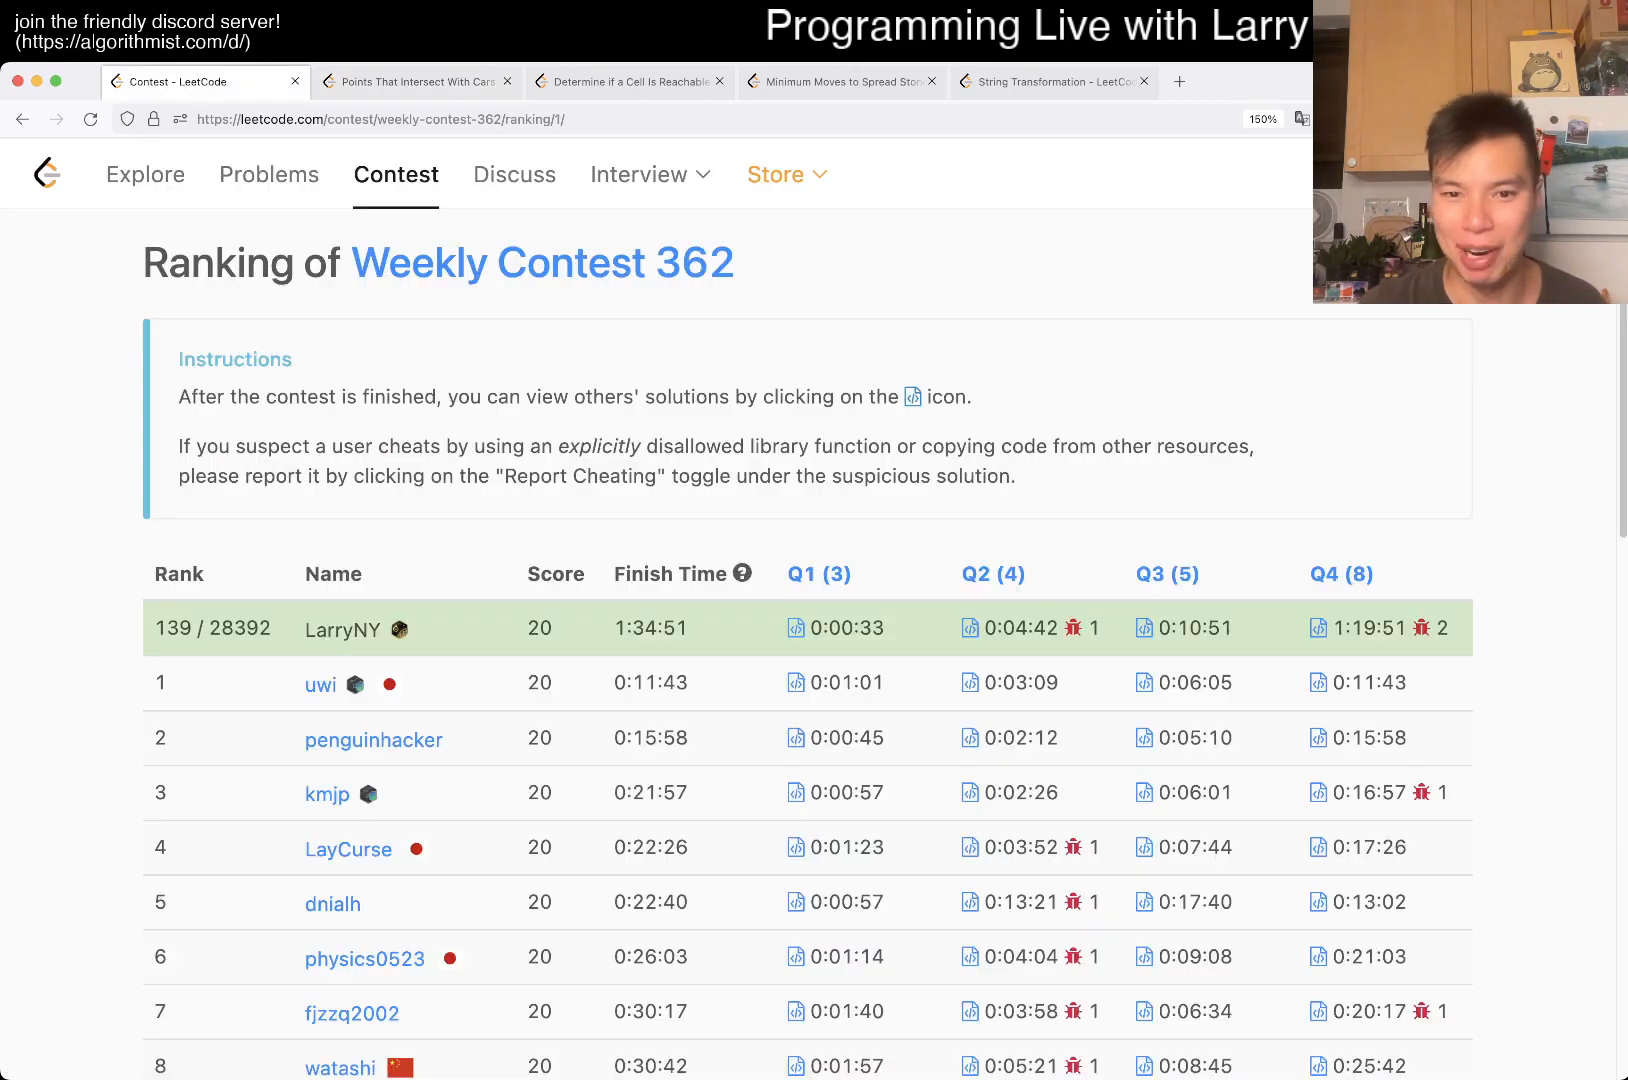
scroll(down, 3)
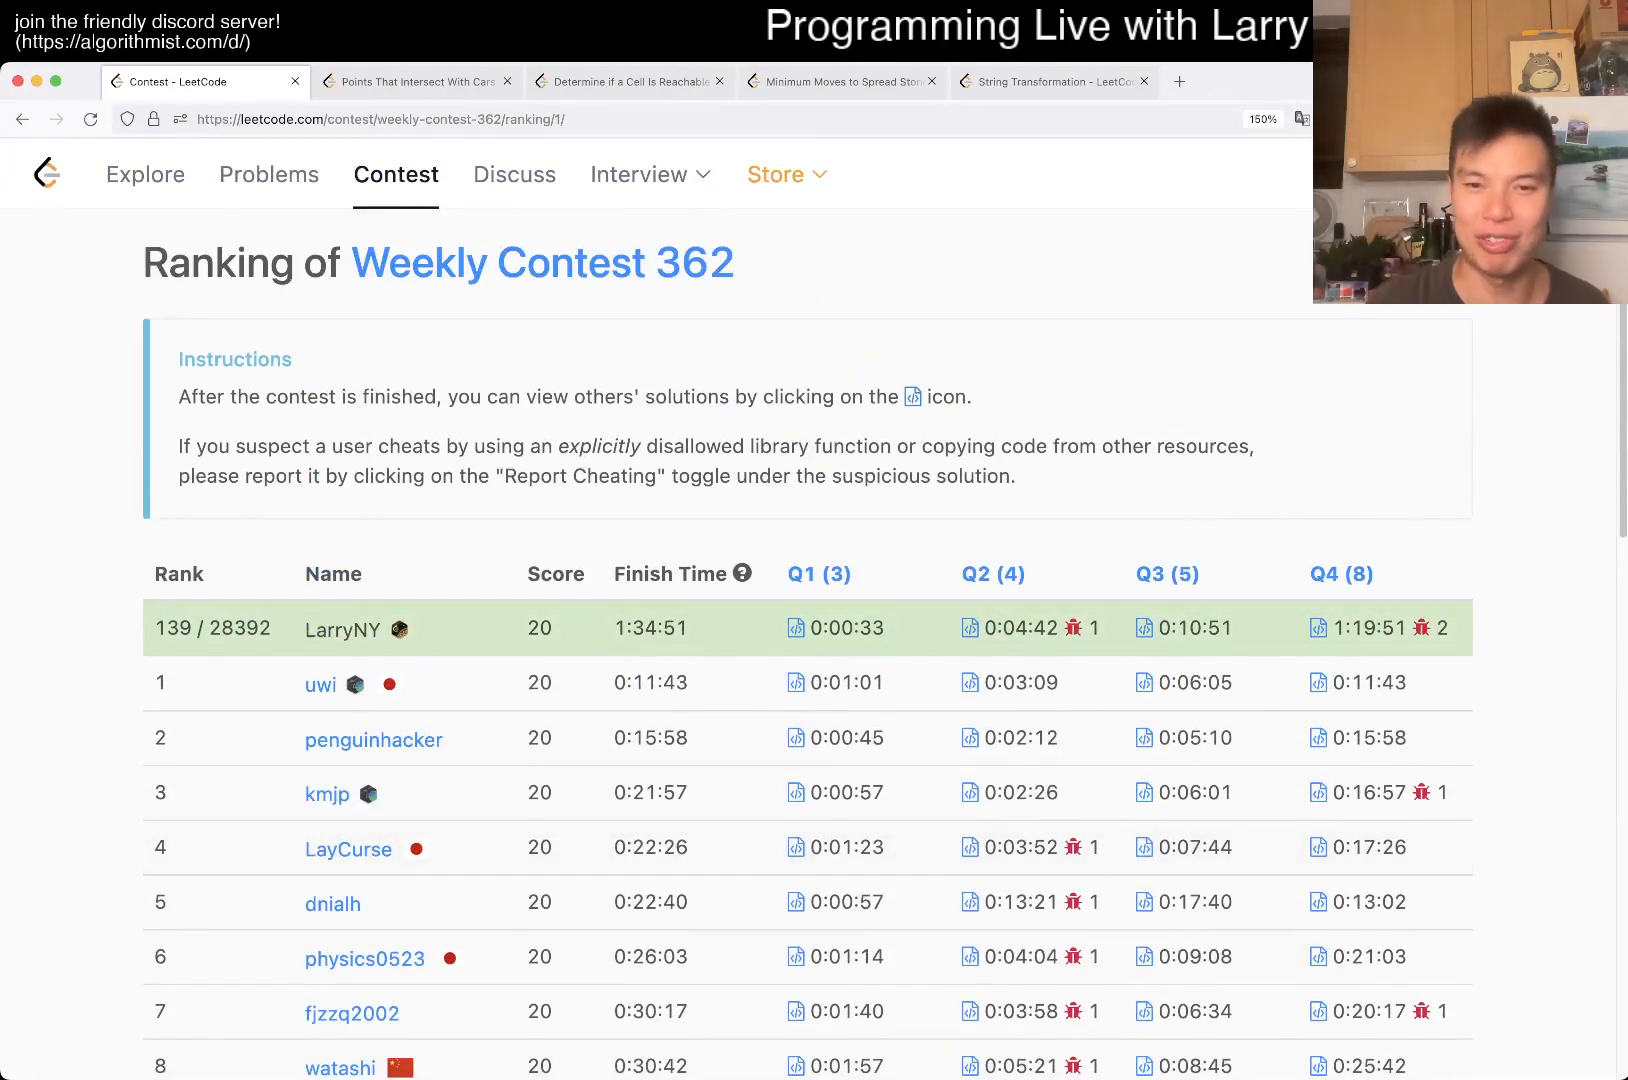
click(415, 81)
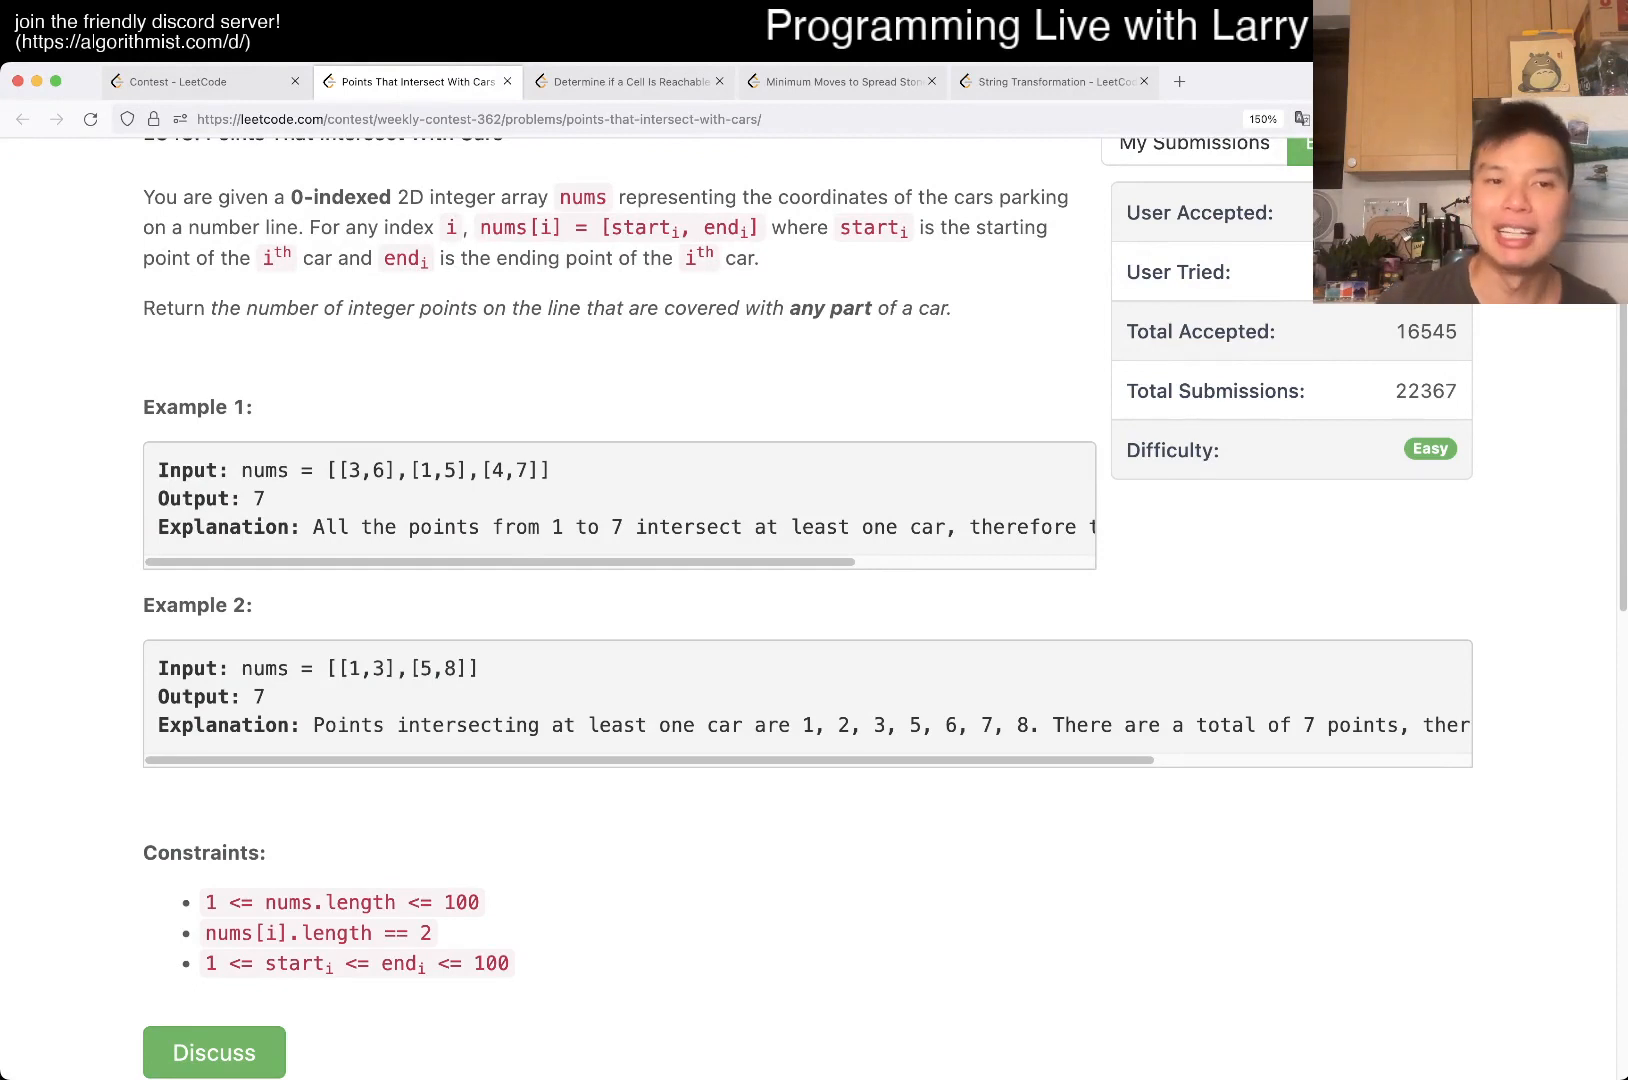
drag(322, 470, 543, 470)
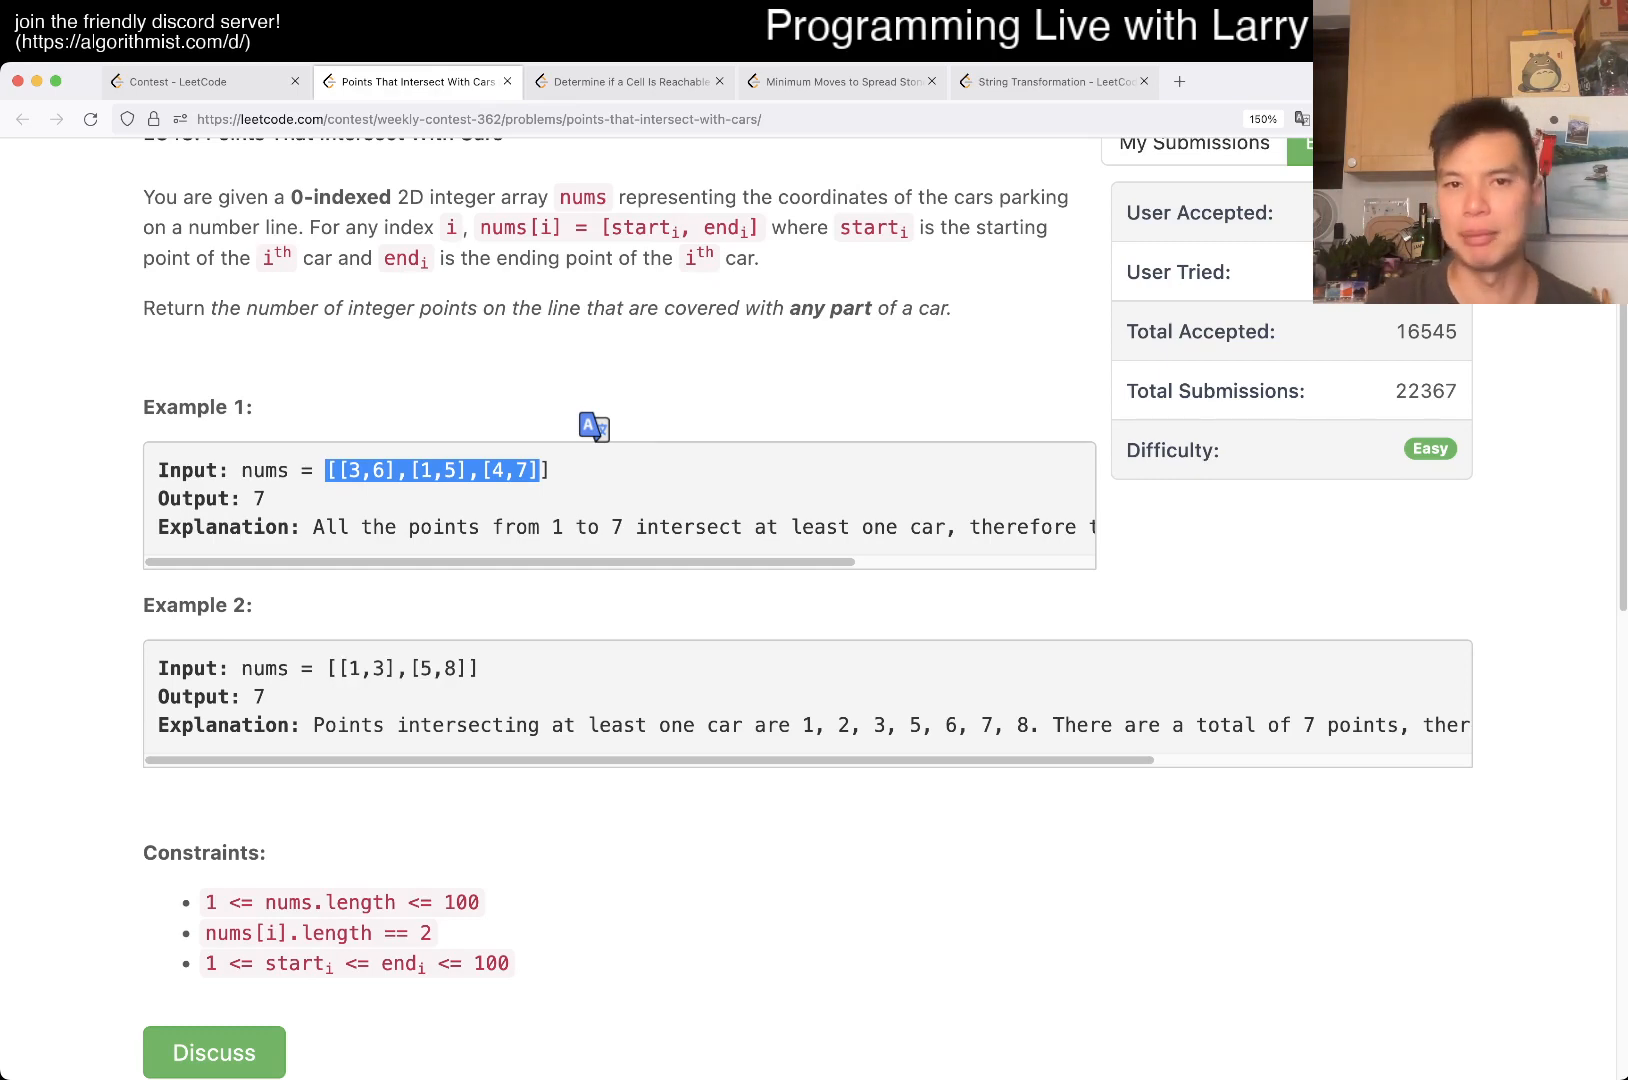
- Open Points That Intersect With Cars from the Weekly Contest 362 problem list
scroll(down, 3)
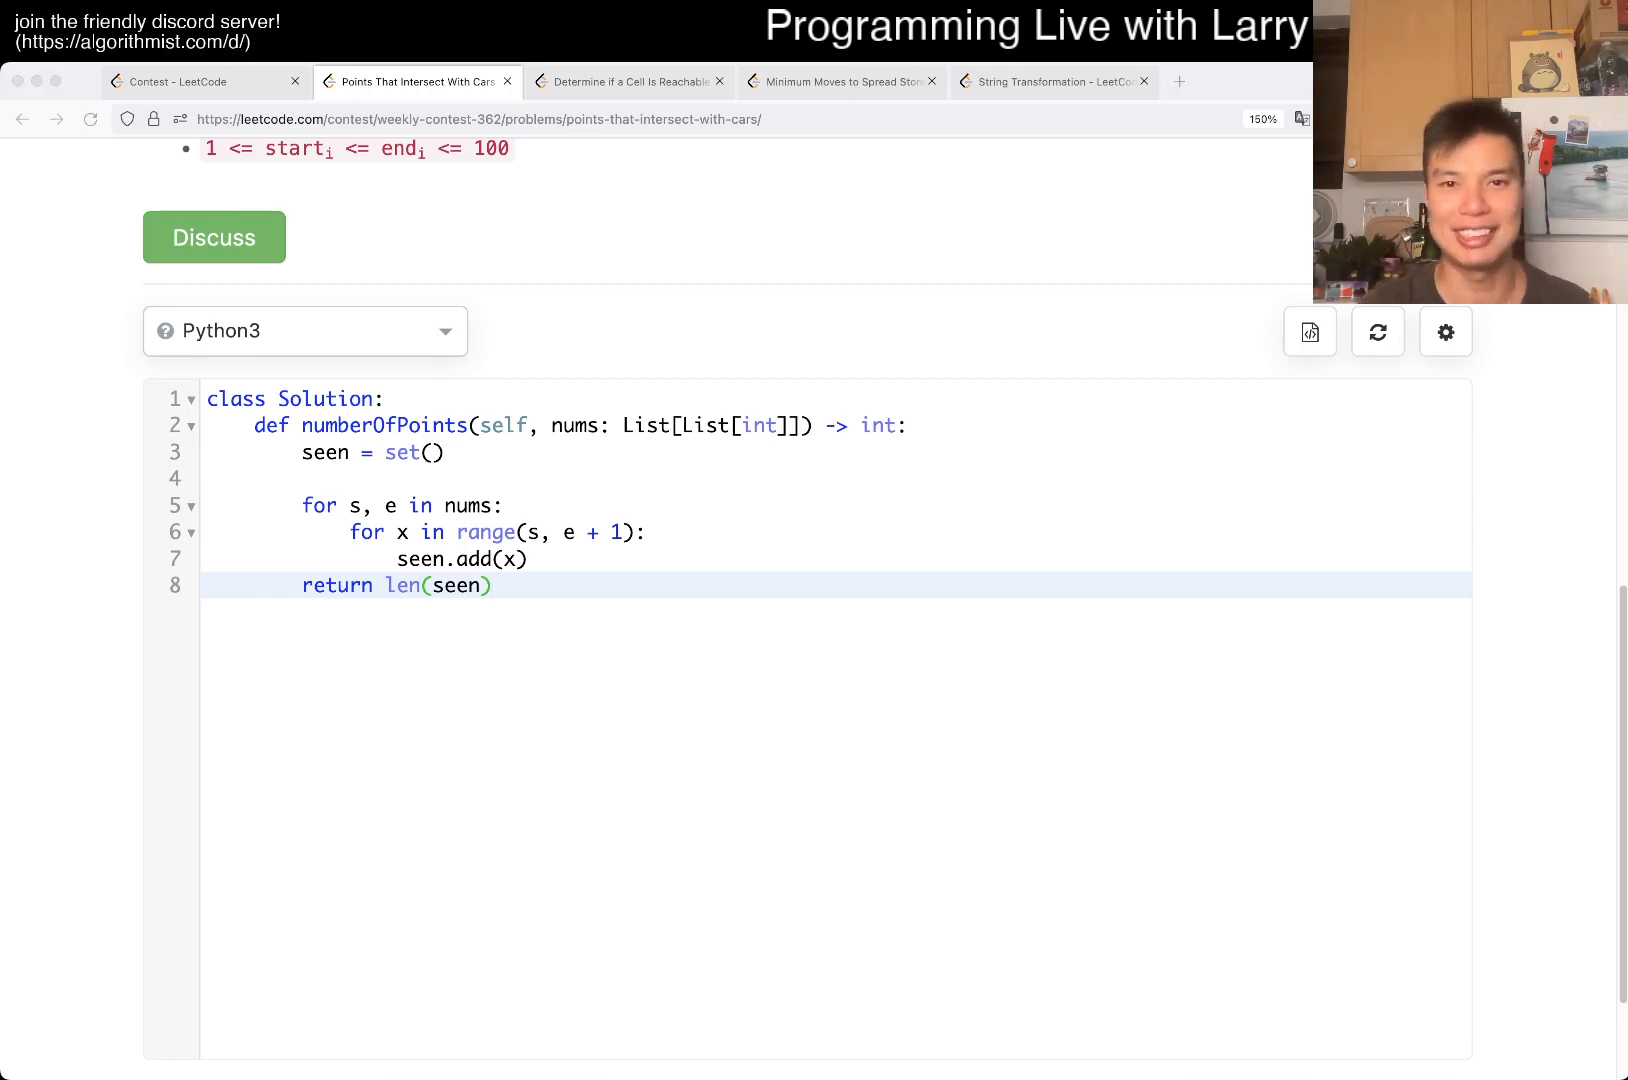
click(177, 81)
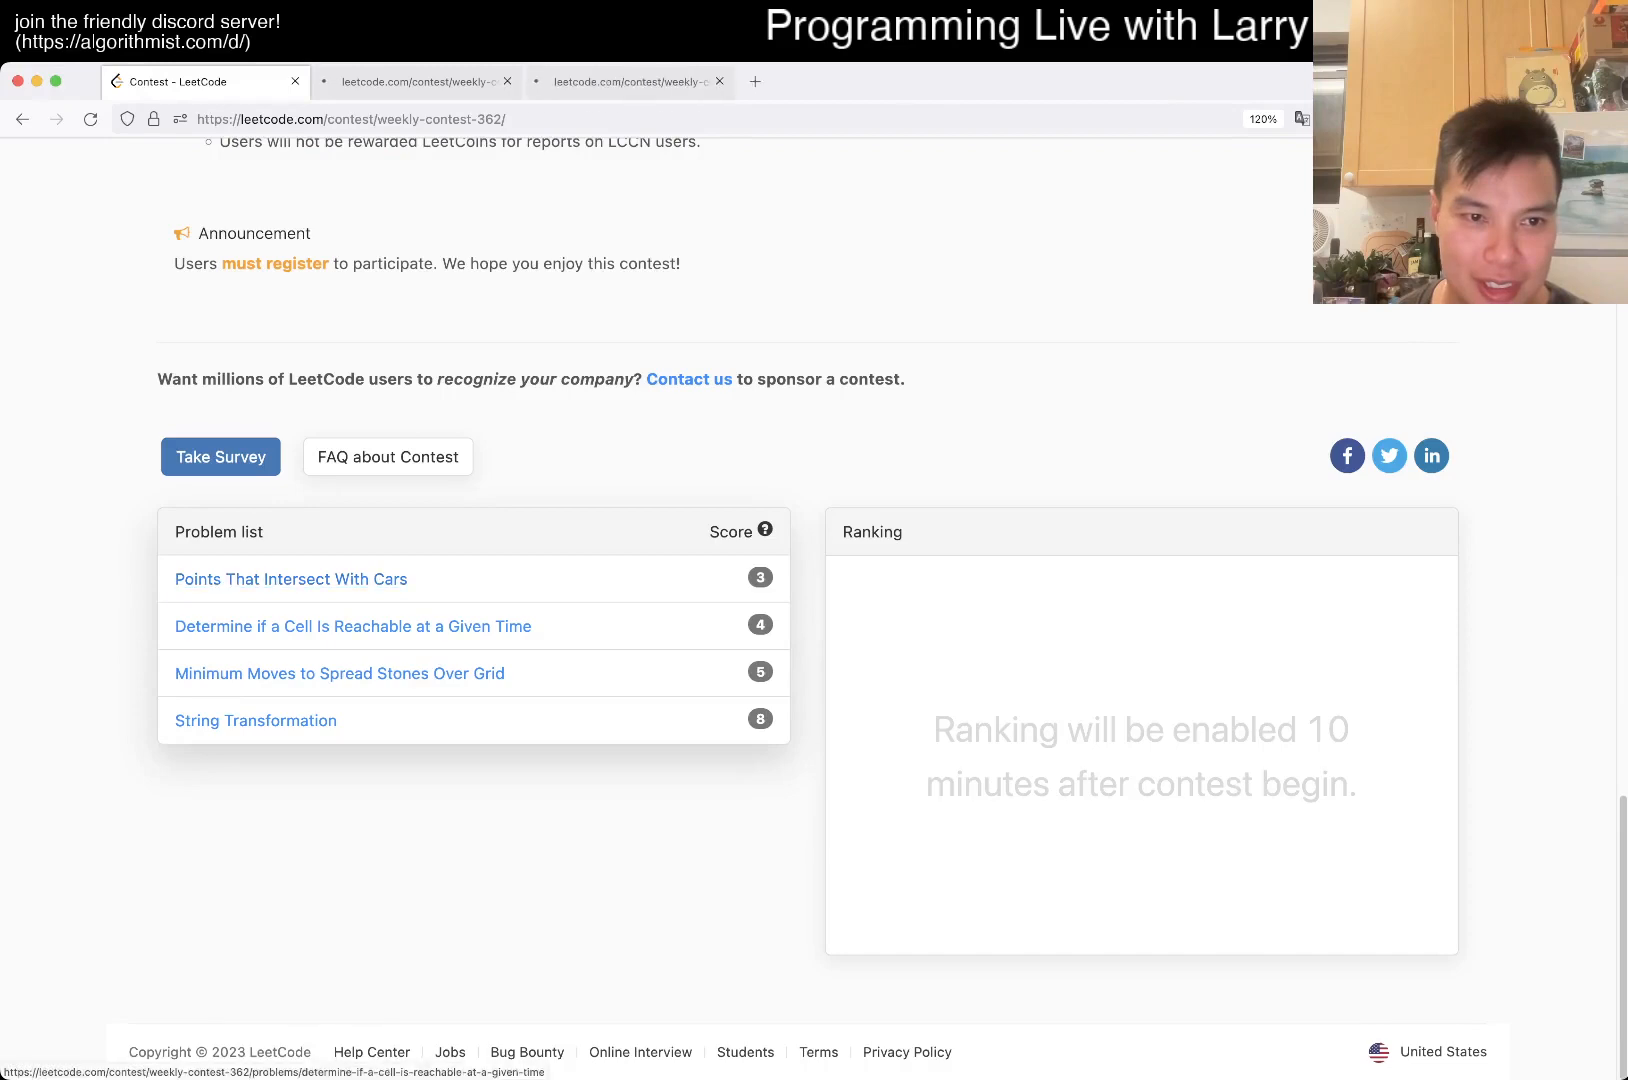
click(291, 578)
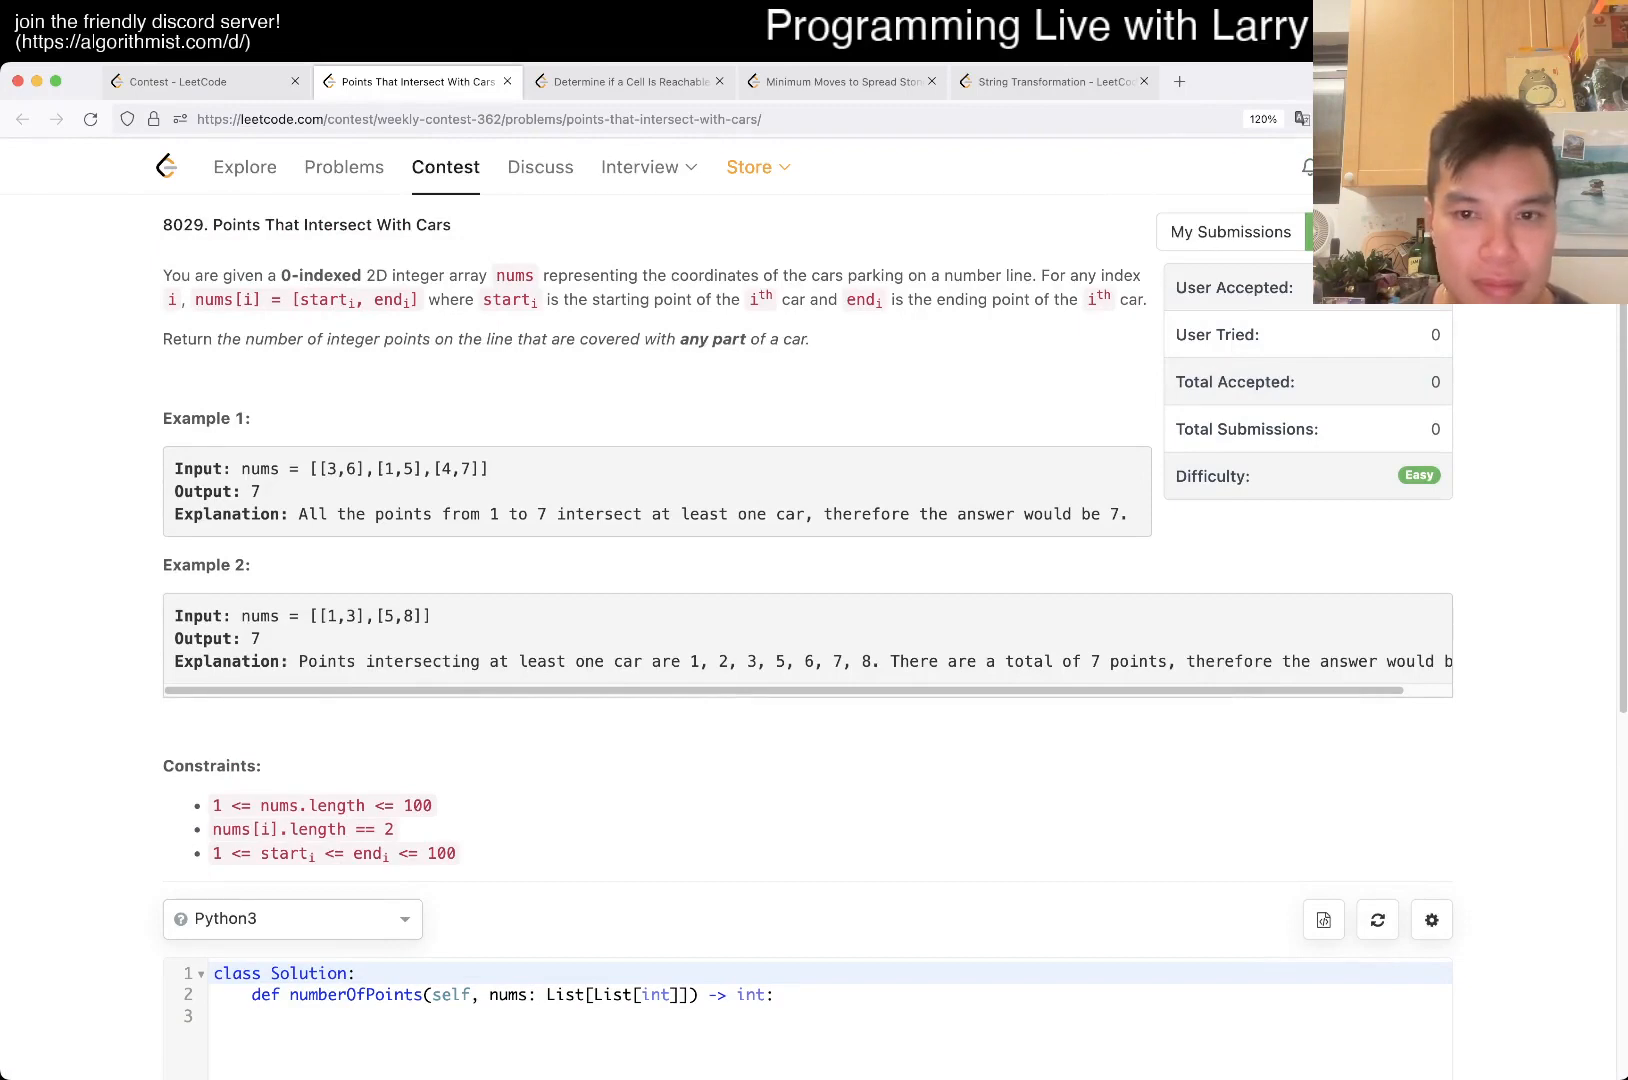
- Type the seen = set() loops over range(s, e + 1), return len(seen), and submit
scroll(down, 3)
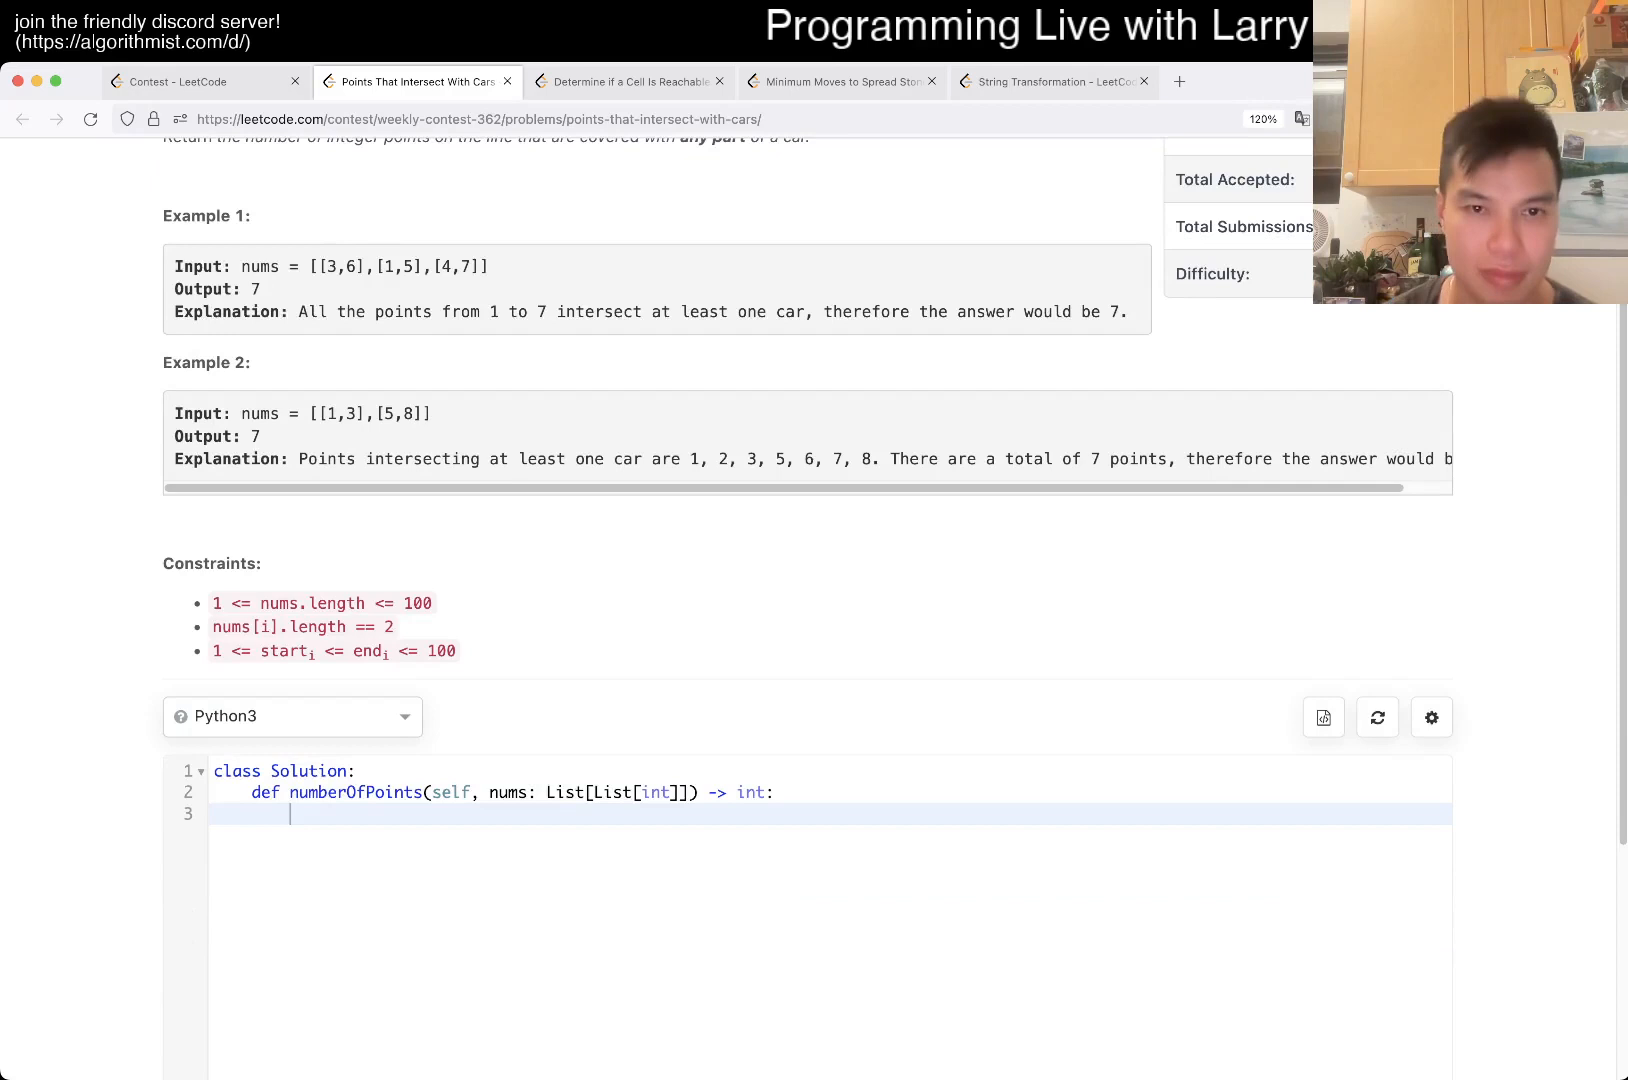
text(seen = set())
text(for s)
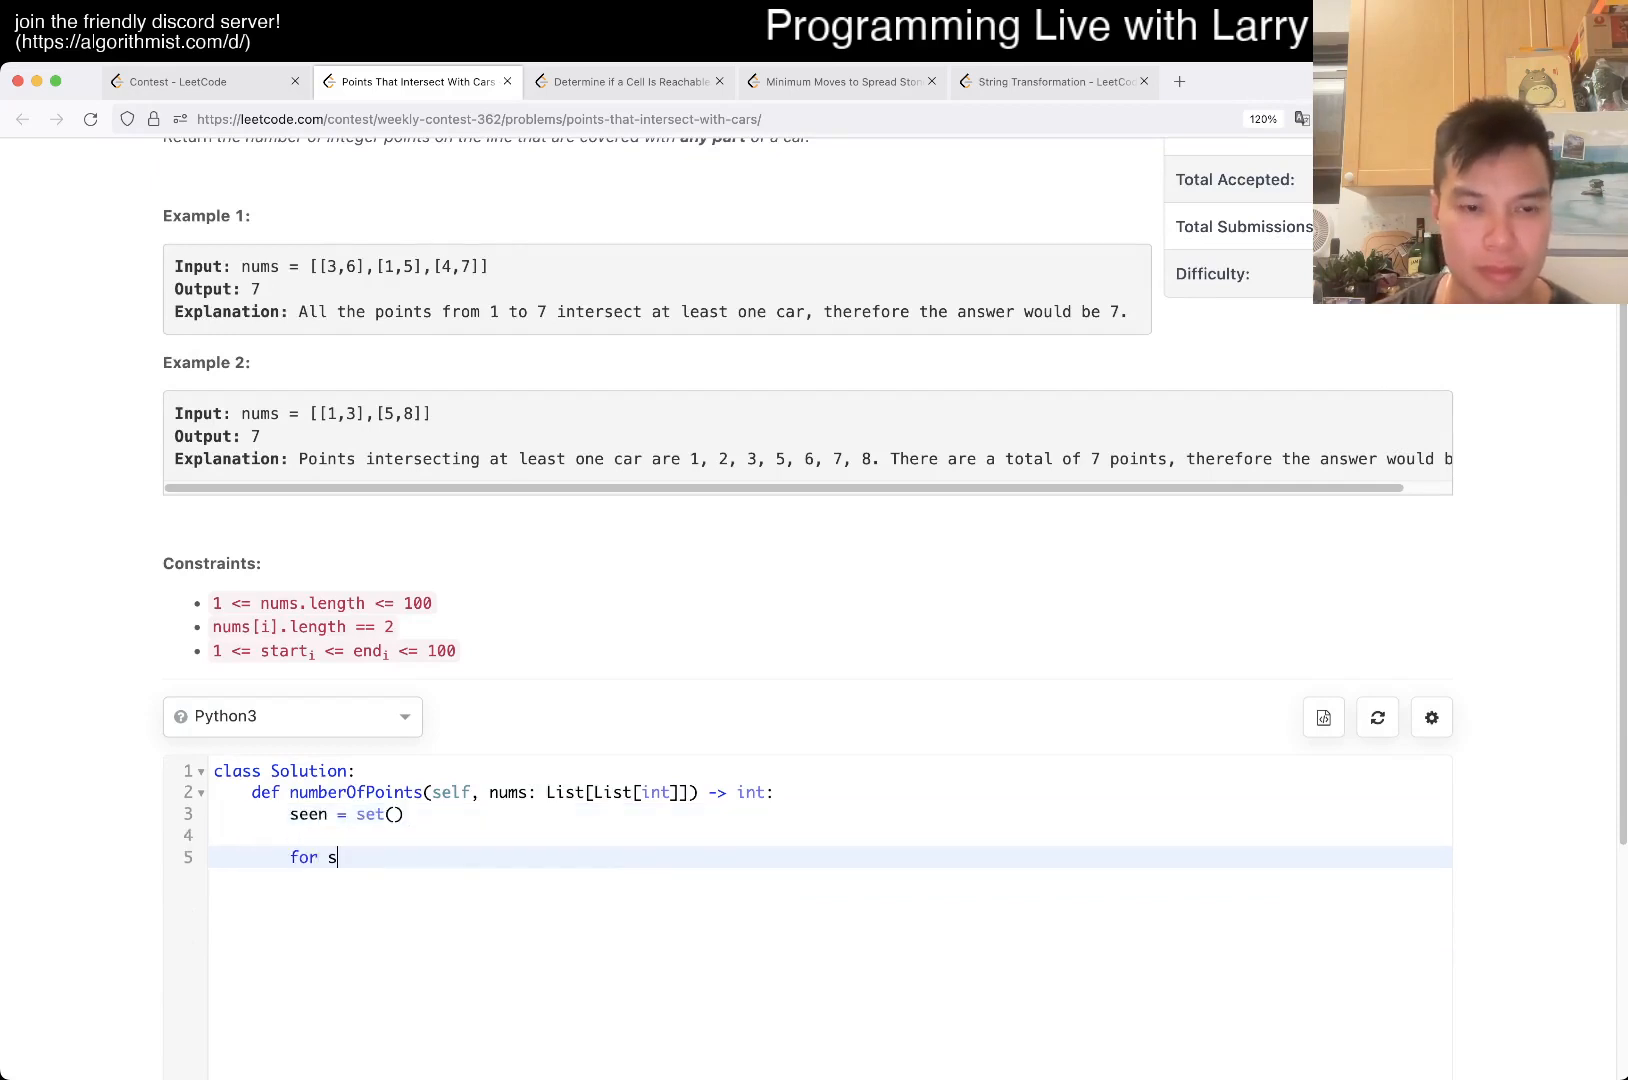
text(, e in nums:)
text(for x in)
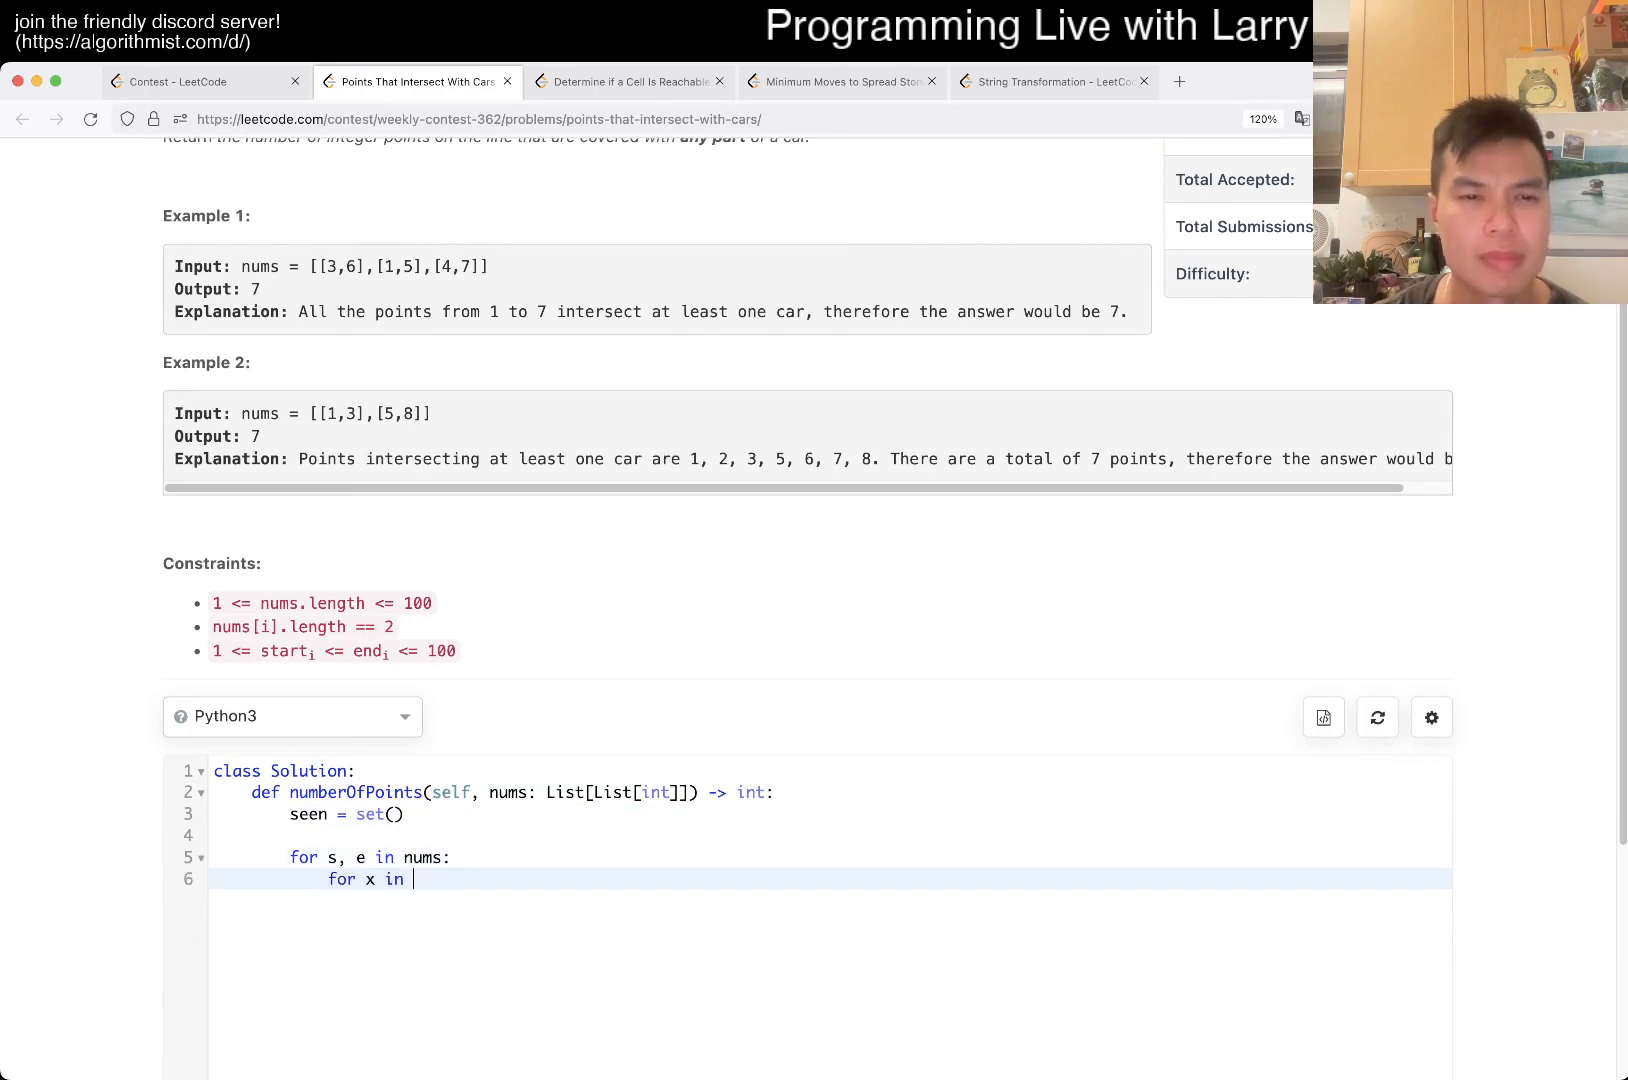
text(range(s, e + 1):)
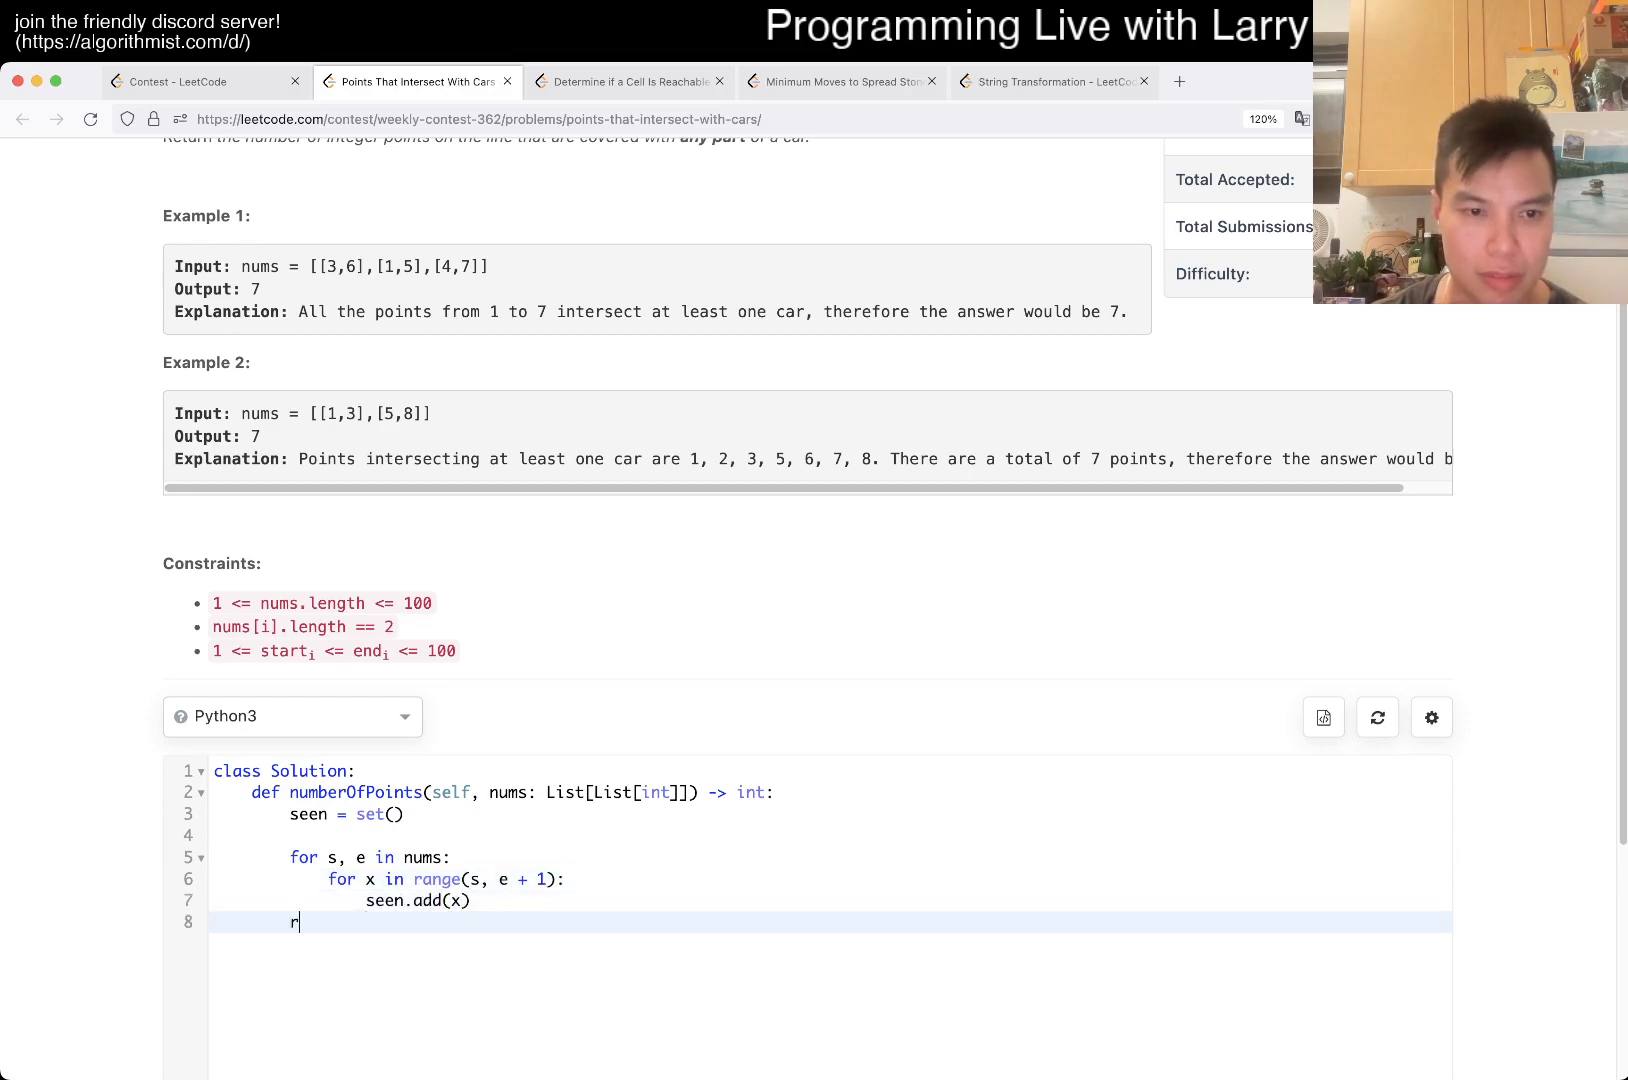
text(eturn len(seen))
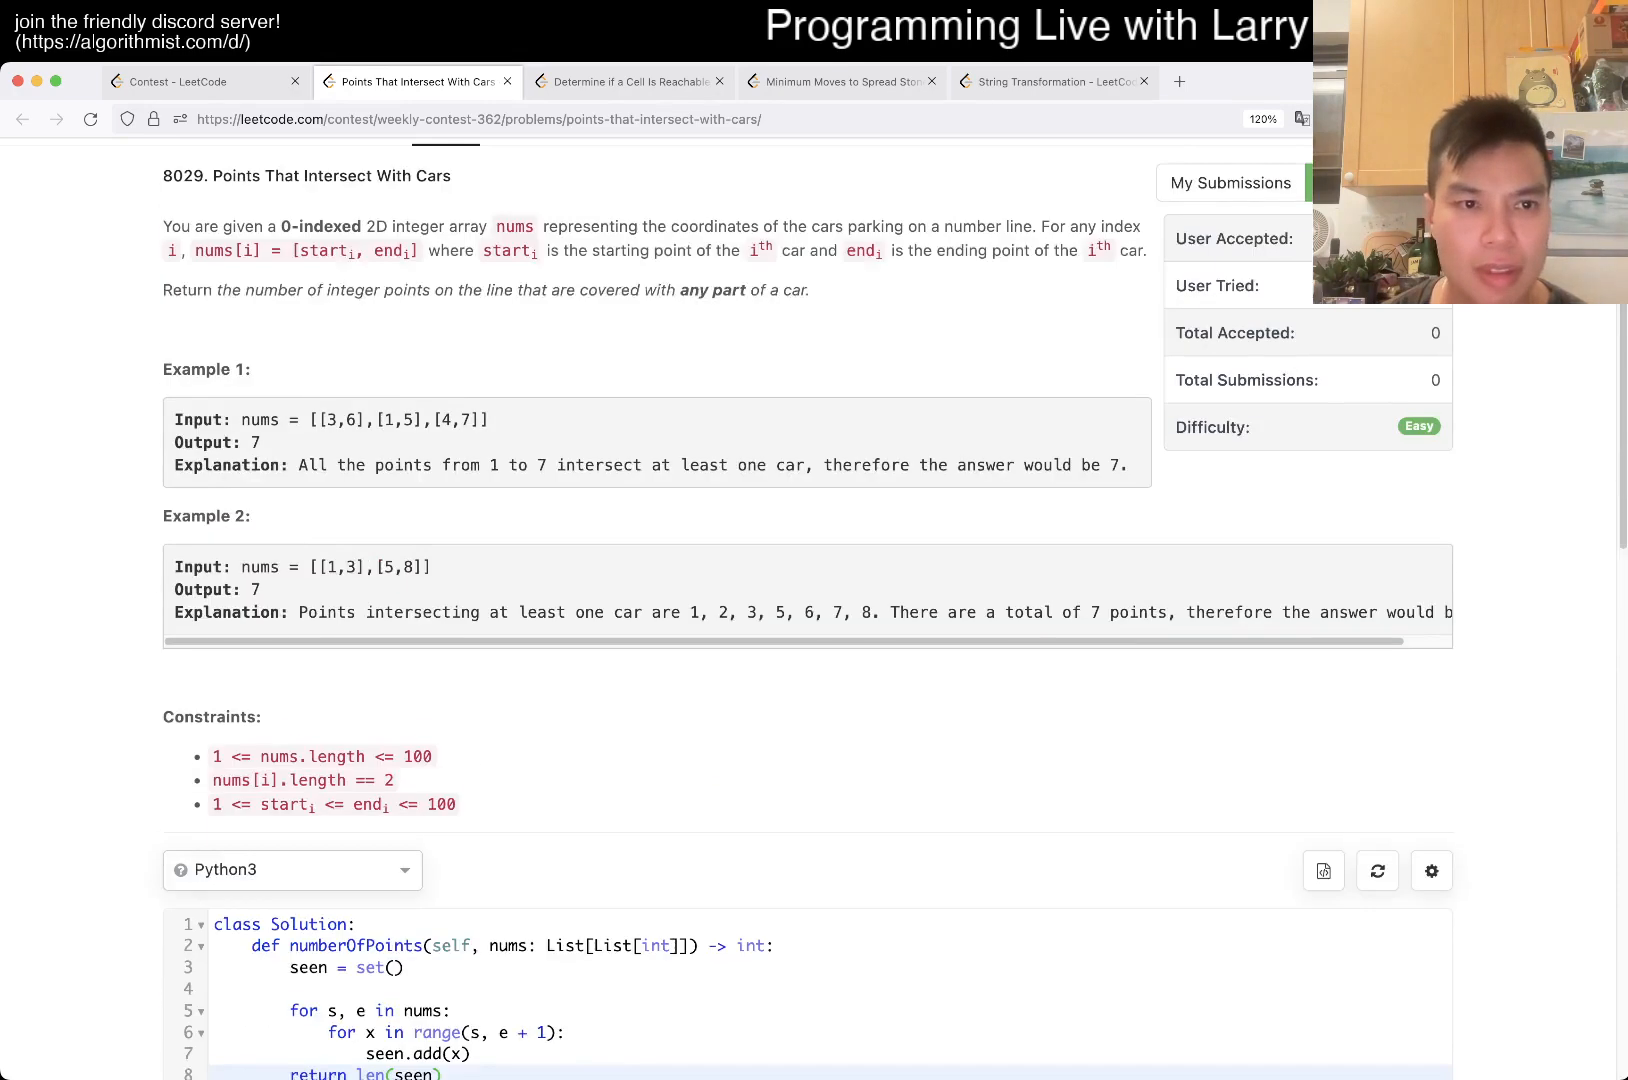
click(1400, 768)
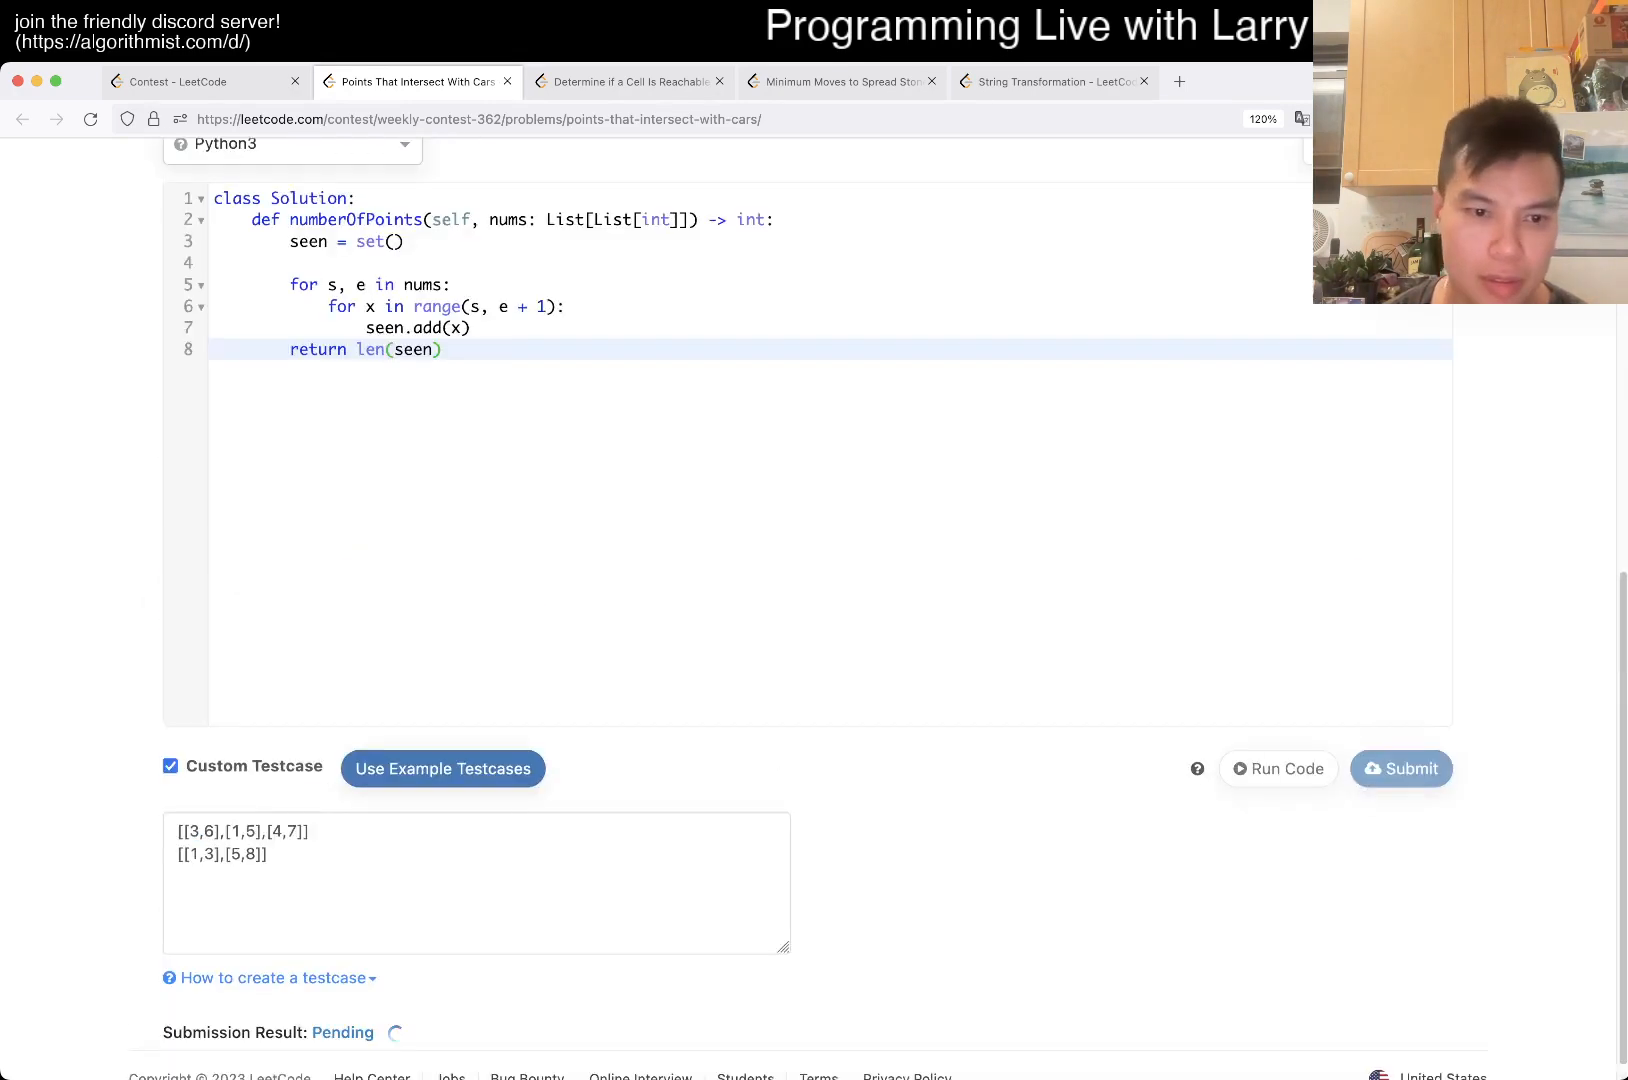